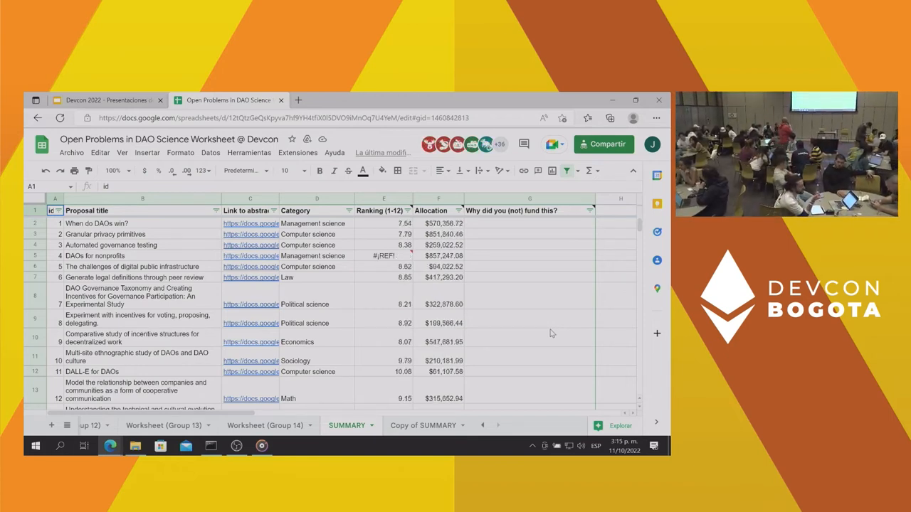
# - Zoom the SUMMARY sheet to 125% and scroll down to the $5,627,135.15 TOTAL row
pyautogui.click(251, 256)
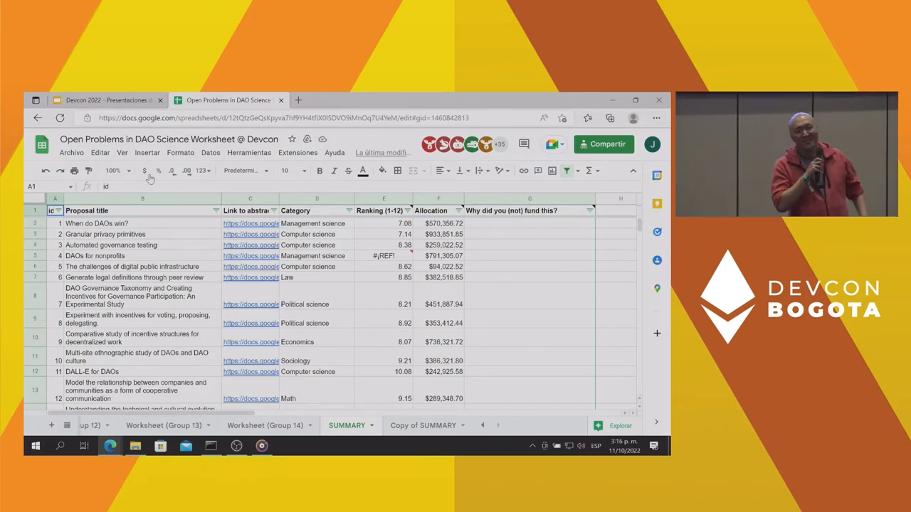
pyautogui.click(115, 170)
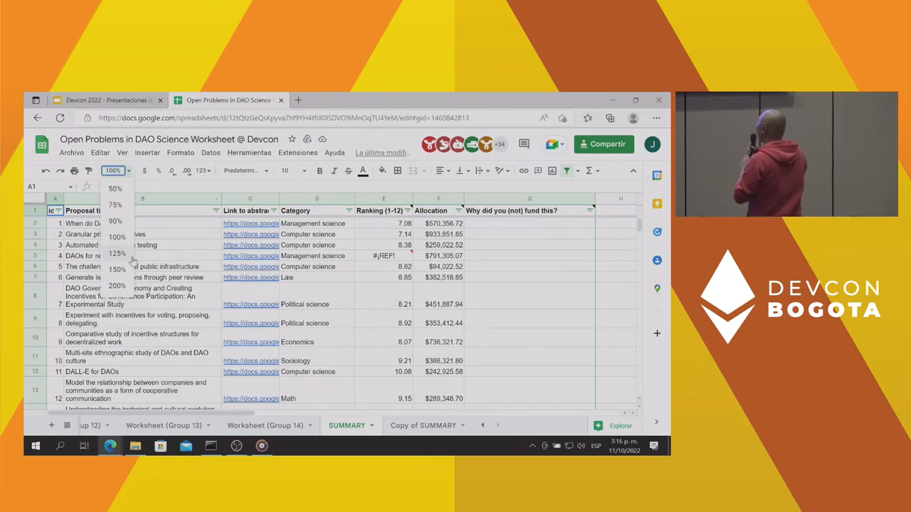
pyautogui.click(116, 254)
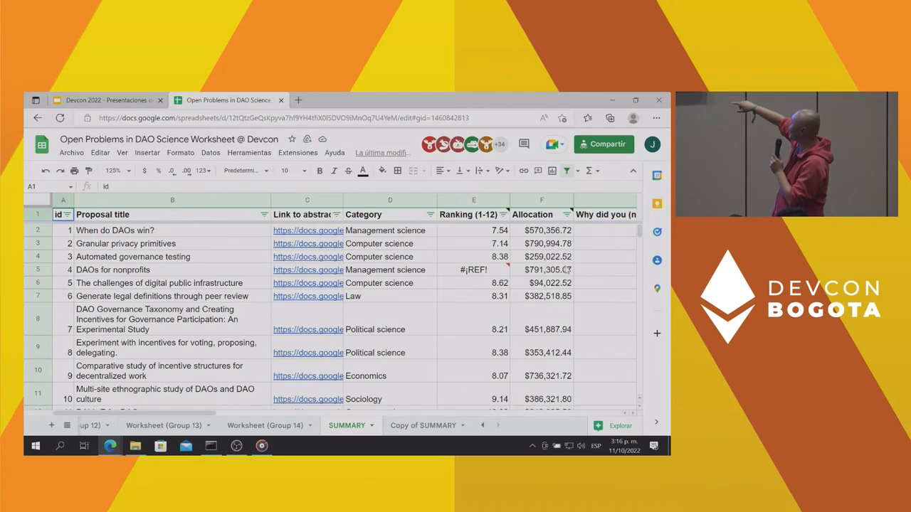
pyautogui.scroll(-3)
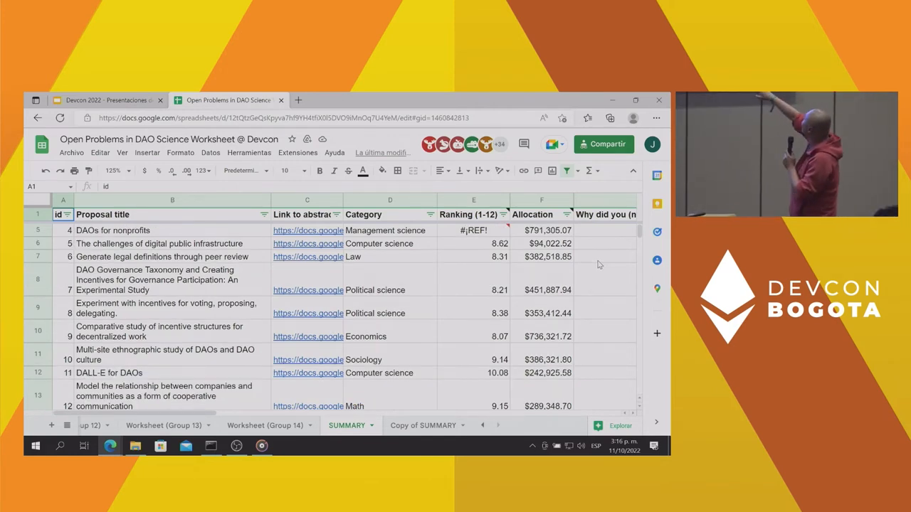
pyautogui.scroll(-3)
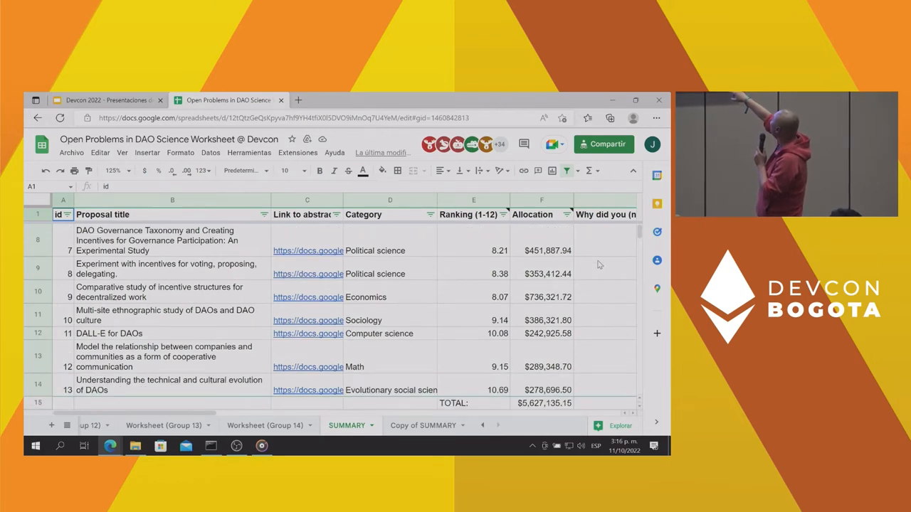
pyautogui.scroll(-3)
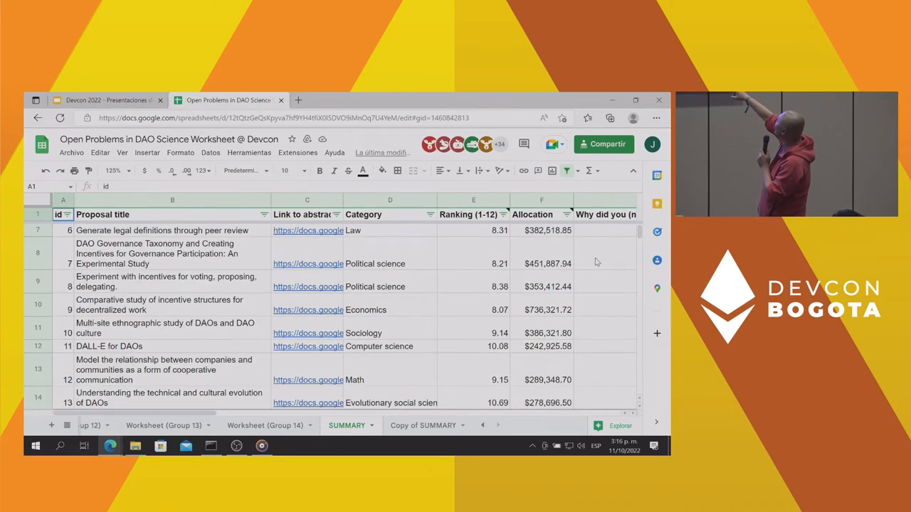
pyautogui.scroll(-3)
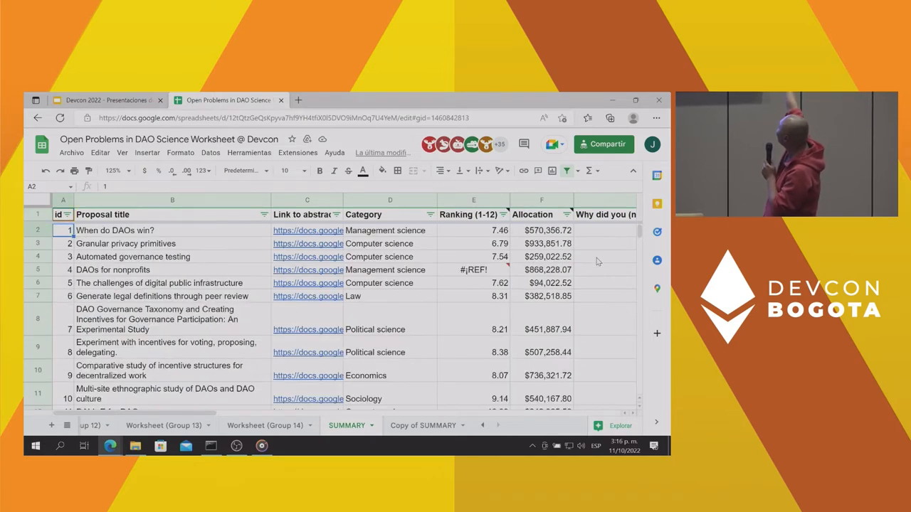
pyautogui.click(62, 243)
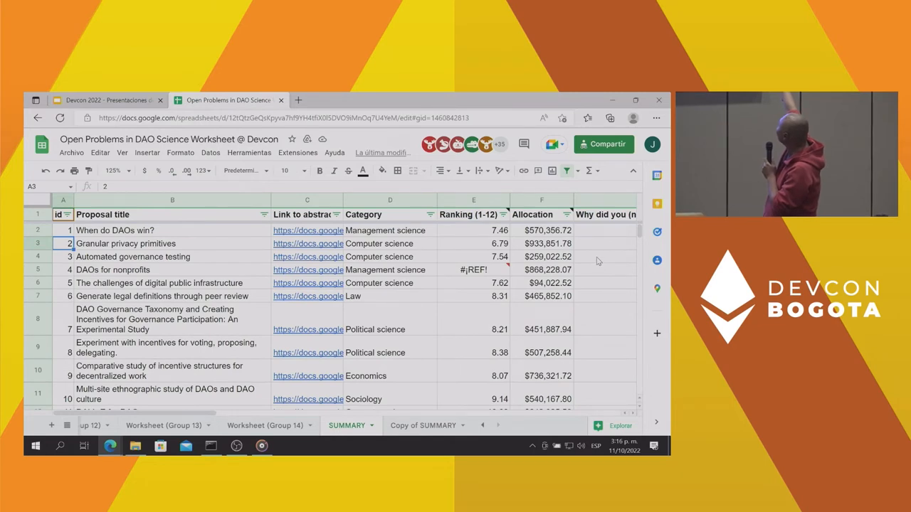
pyautogui.click(389, 243)
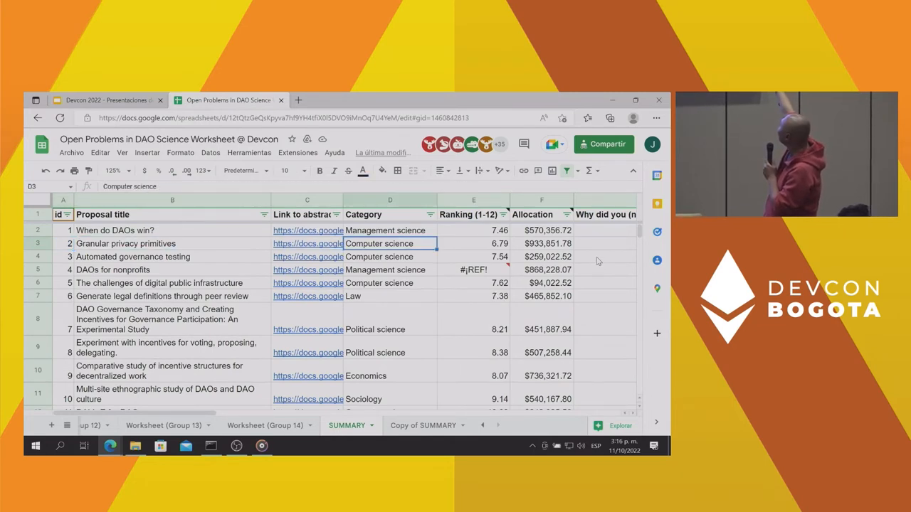
pyautogui.click(541, 243)
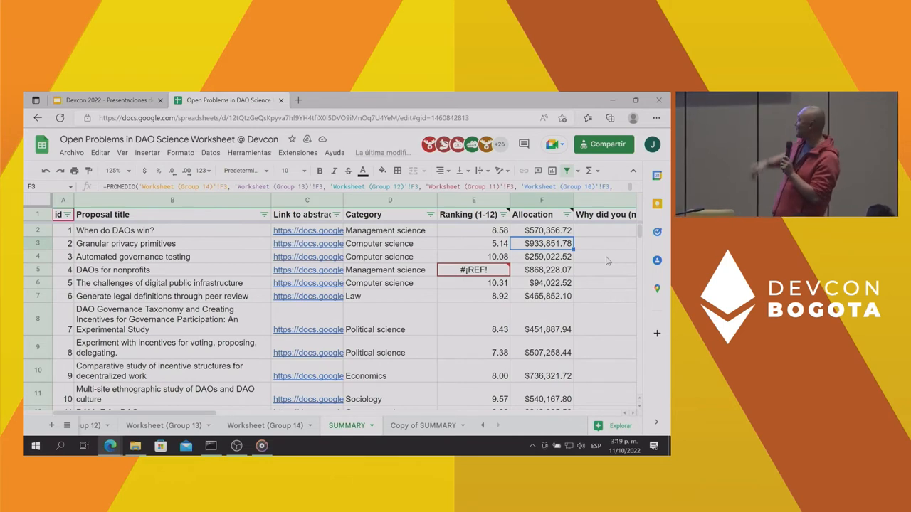
# - Check the $6,404,606.90 TOTAL in column F and set the zoom back to 100%
pyautogui.click(542, 399)
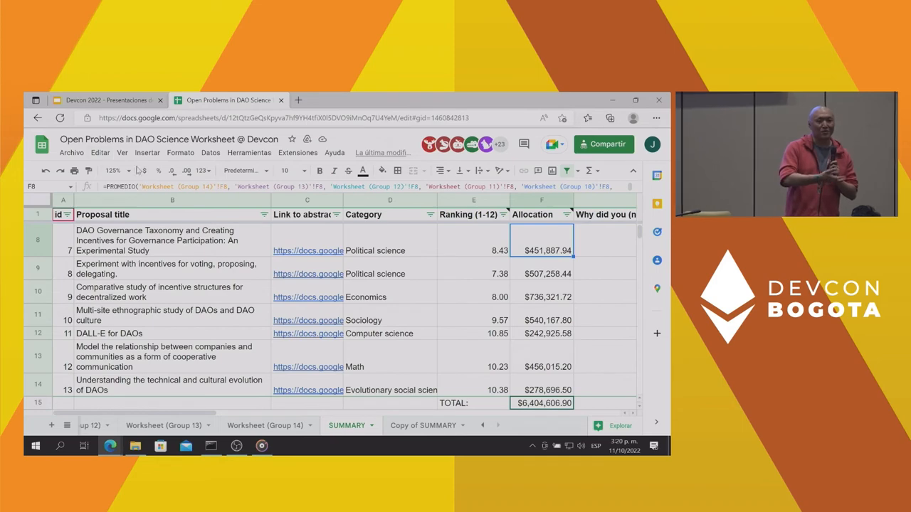
pyautogui.click(114, 171)
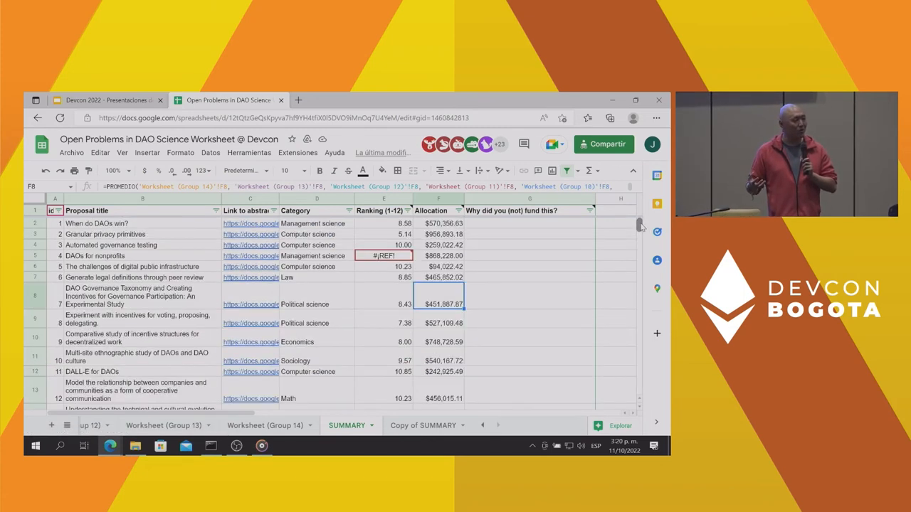
pyautogui.moveTo(598, 226)
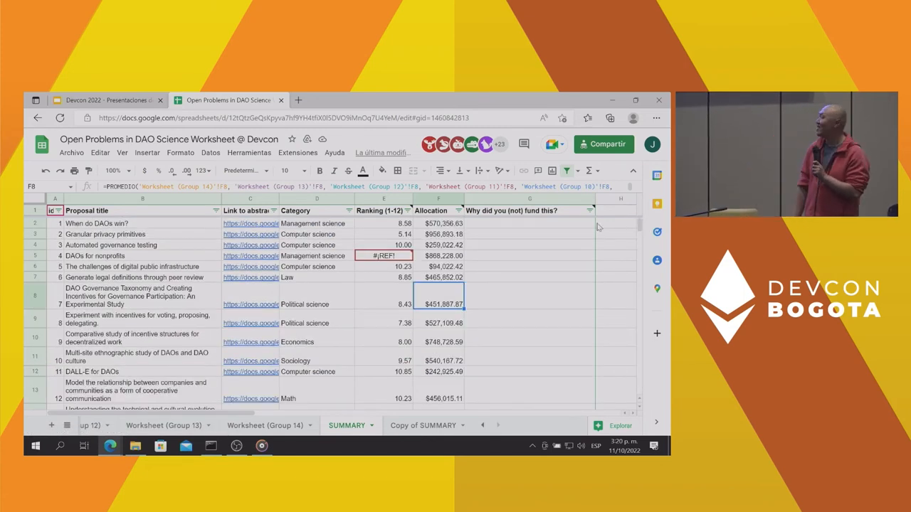